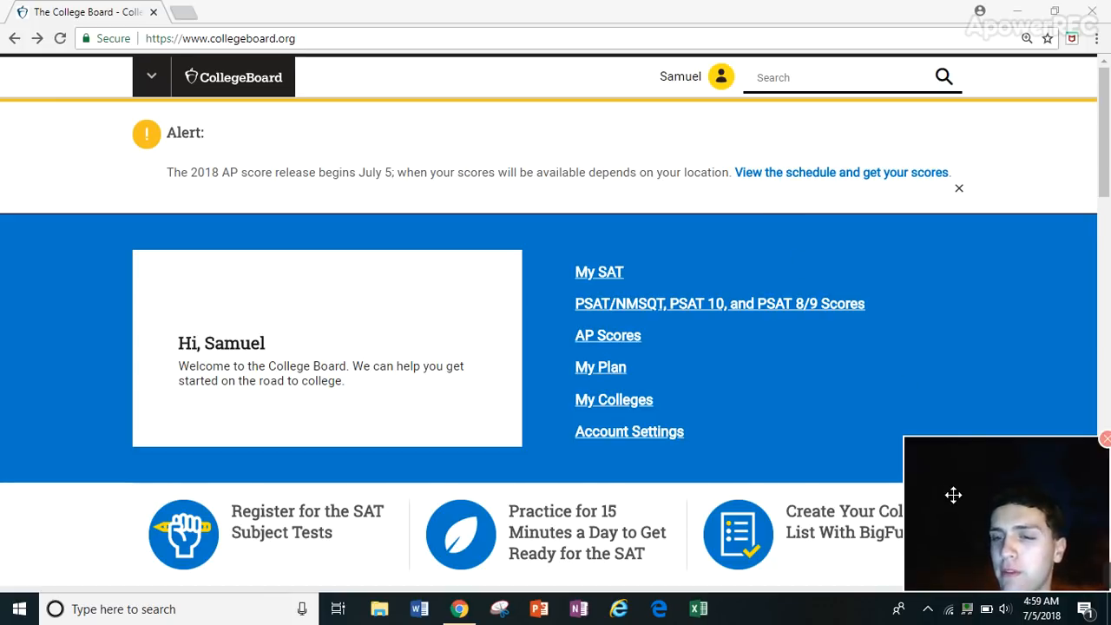
mouse_move(890, 454)
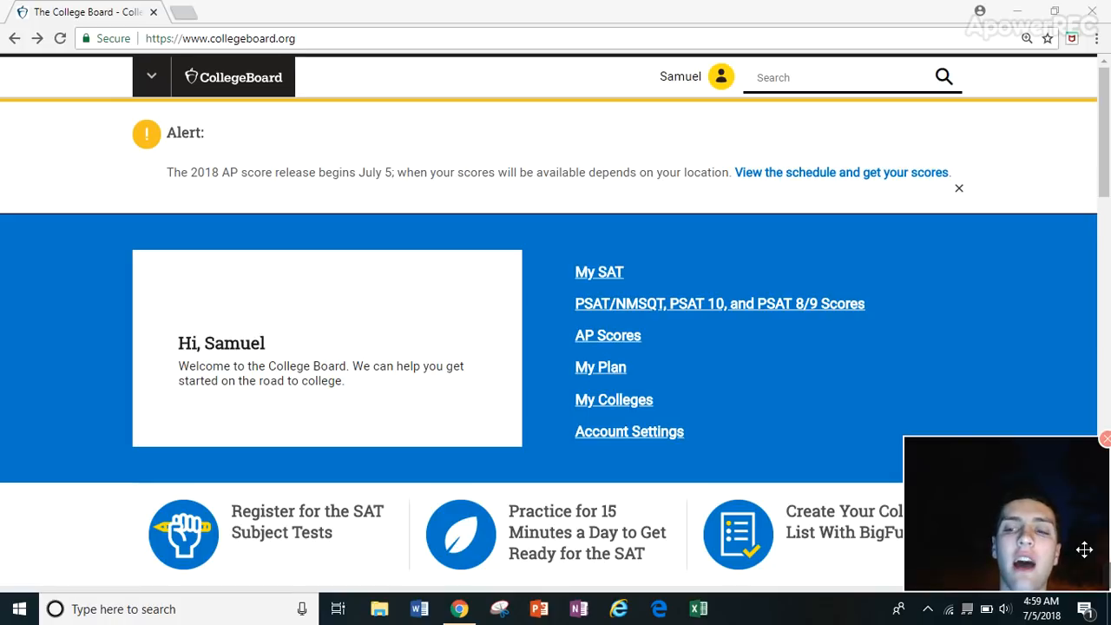
mouse_move(1035, 386)
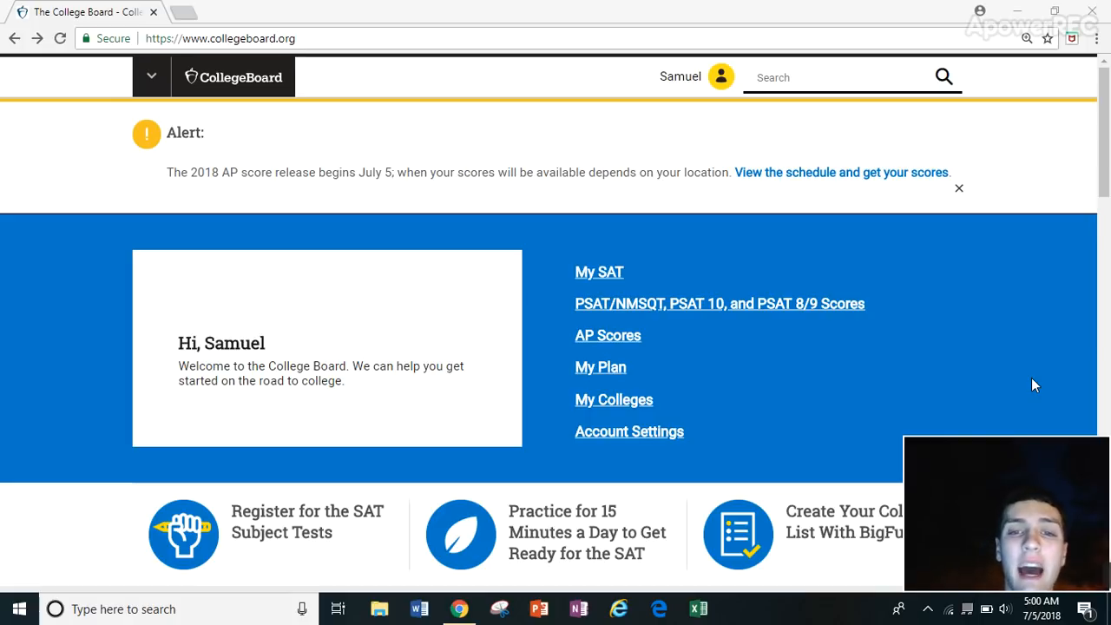
mouse_move(631, 339)
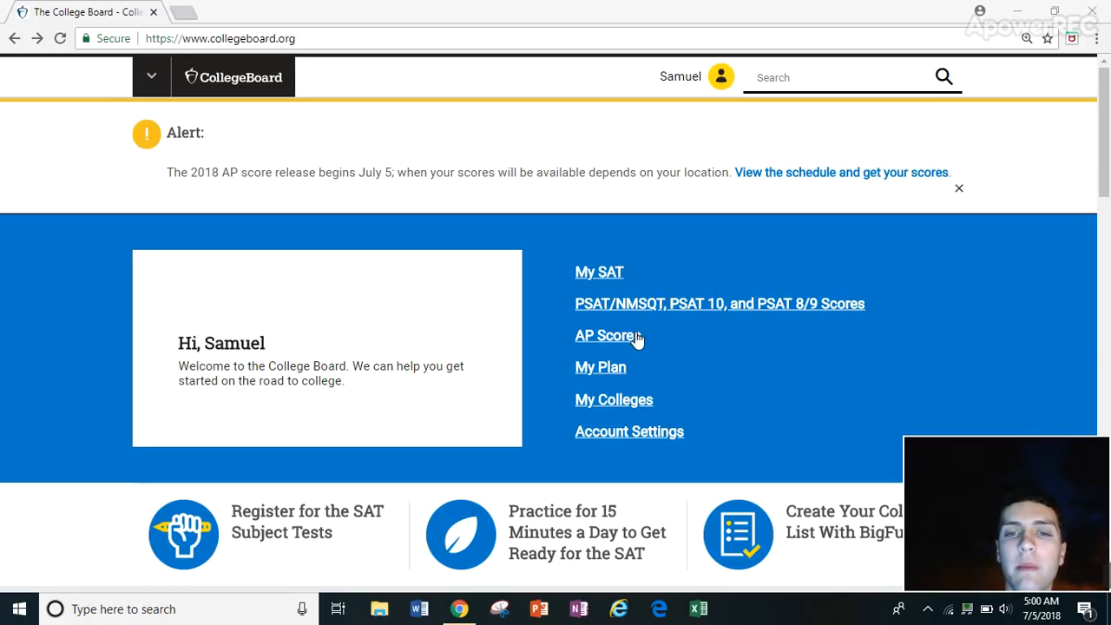
mouse_move(605, 335)
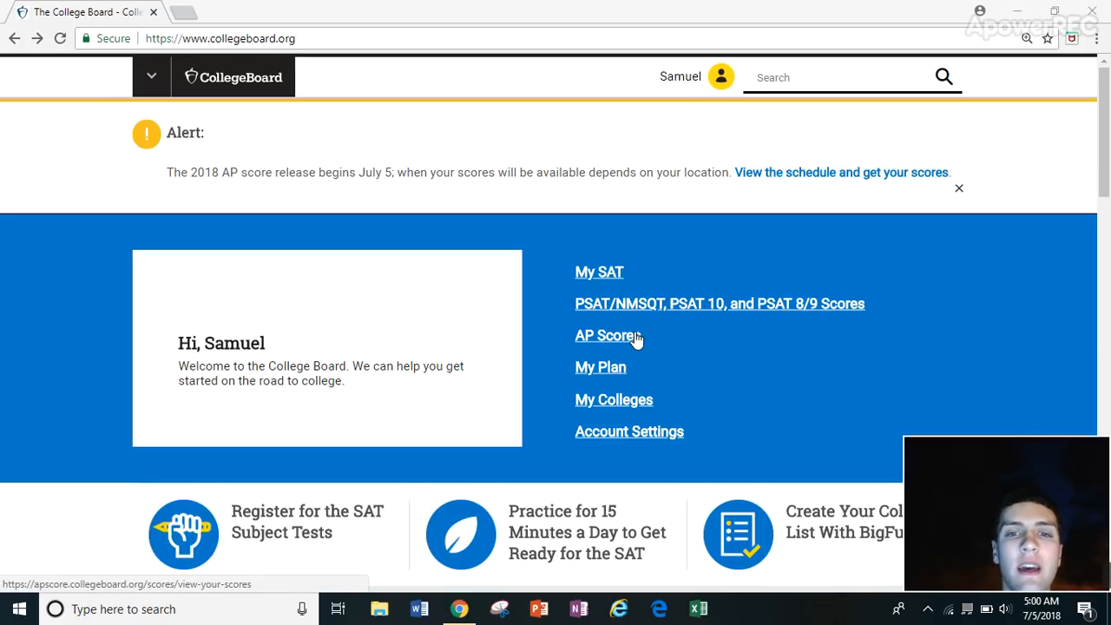
Step: Follow the AP Scores link from the College Board home page to the Verify Password page
left_click(606, 335)
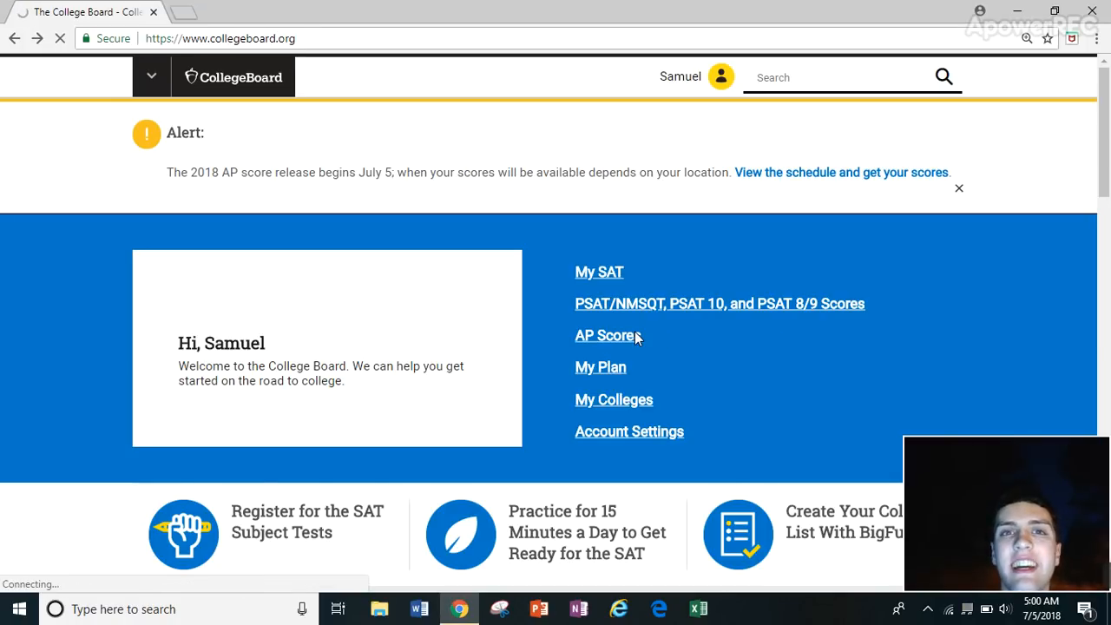
left_click(606, 335)
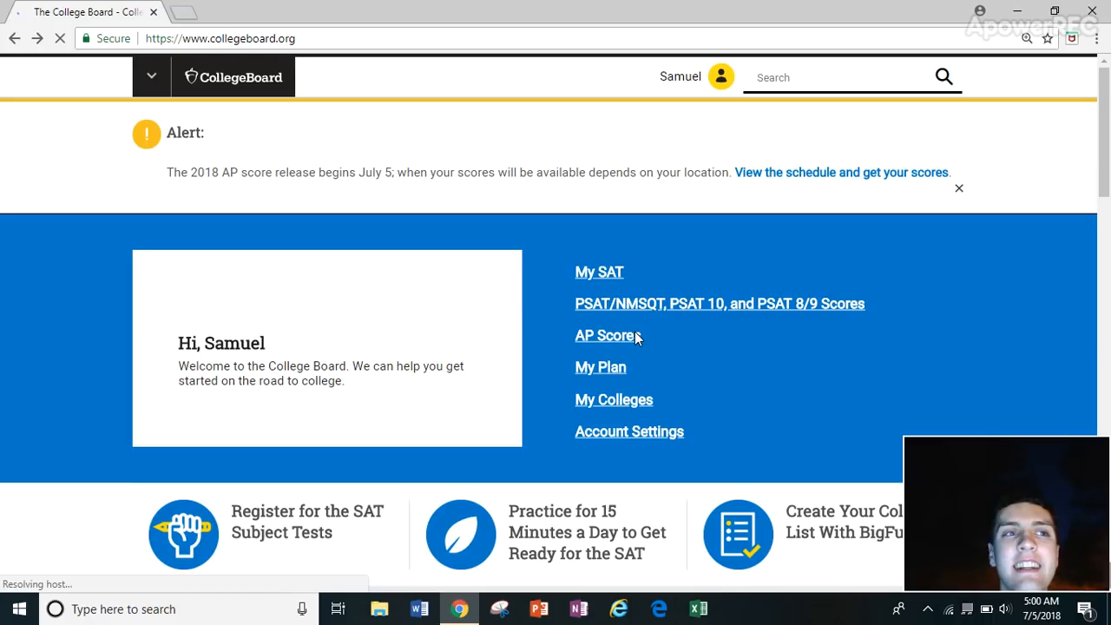
left_click(606, 336)
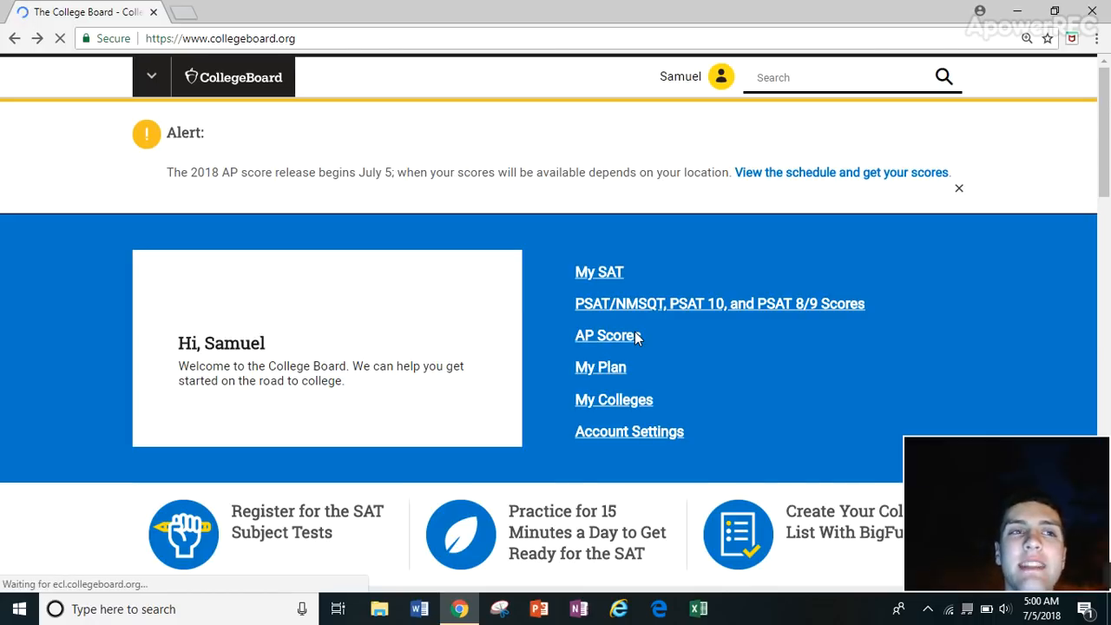
left_click(605, 335)
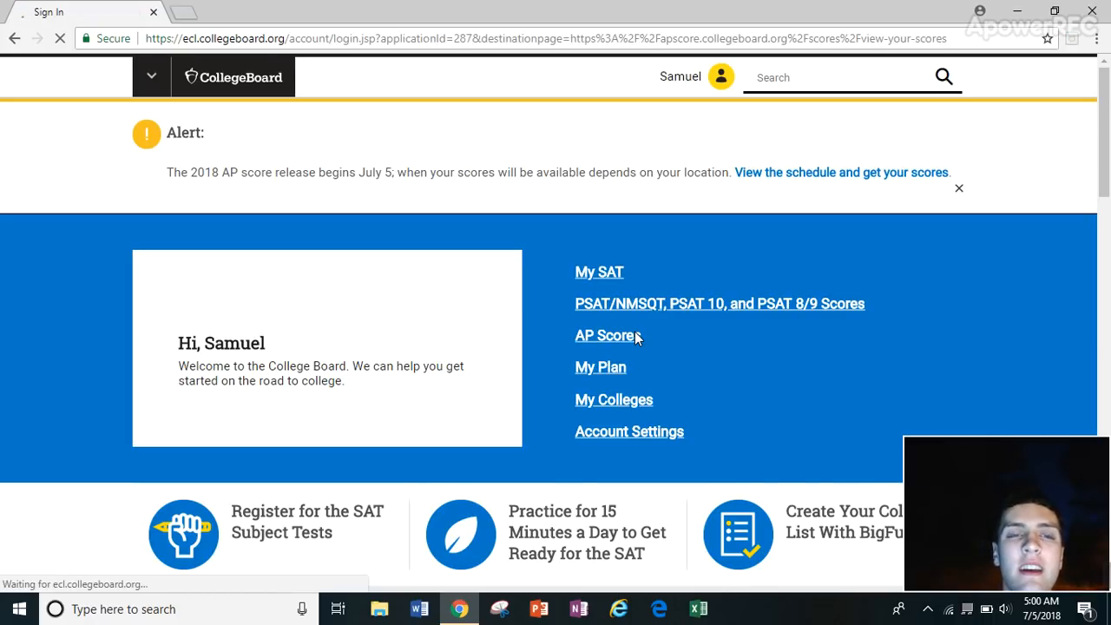
left_click(605, 335)
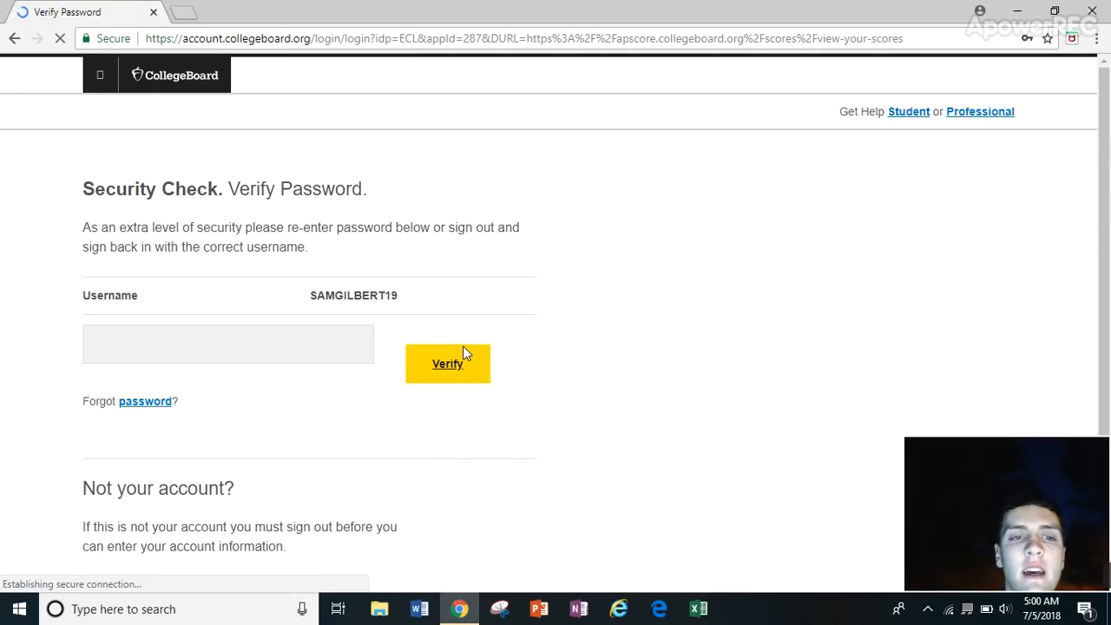
Step: Re-enter the account password and verify it to load View Your Scores
type("•")
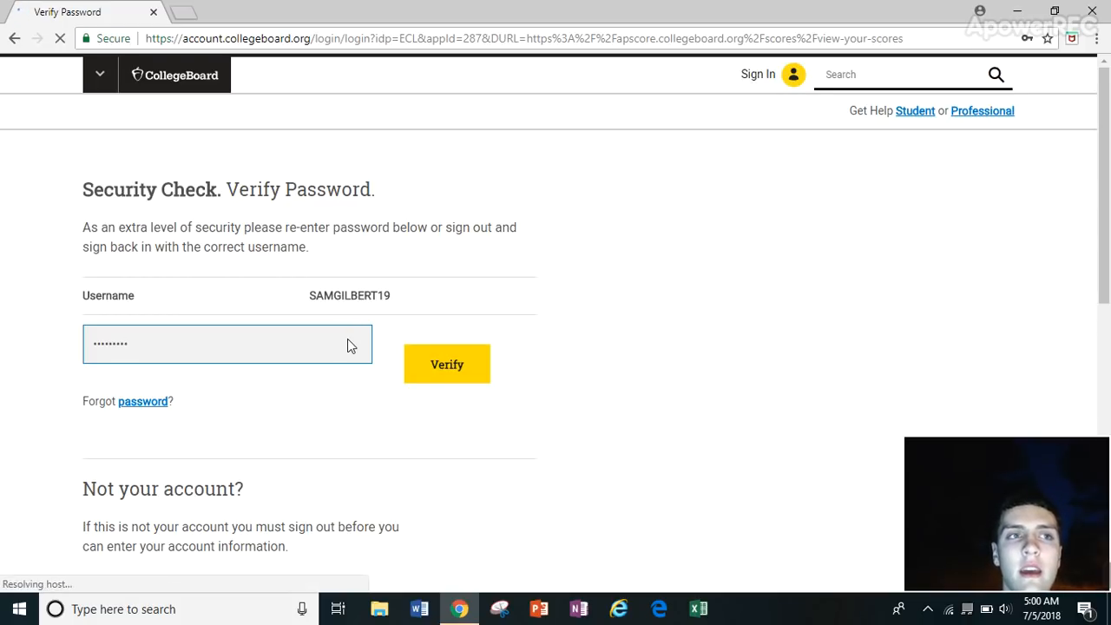
left_click(446, 364)
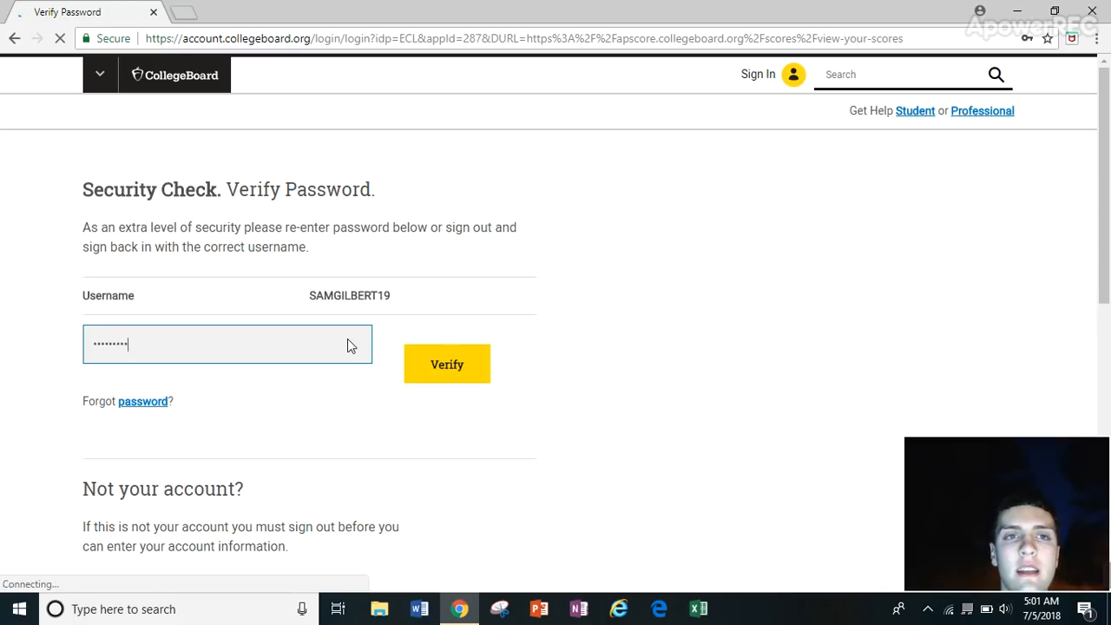
left_click(446, 364)
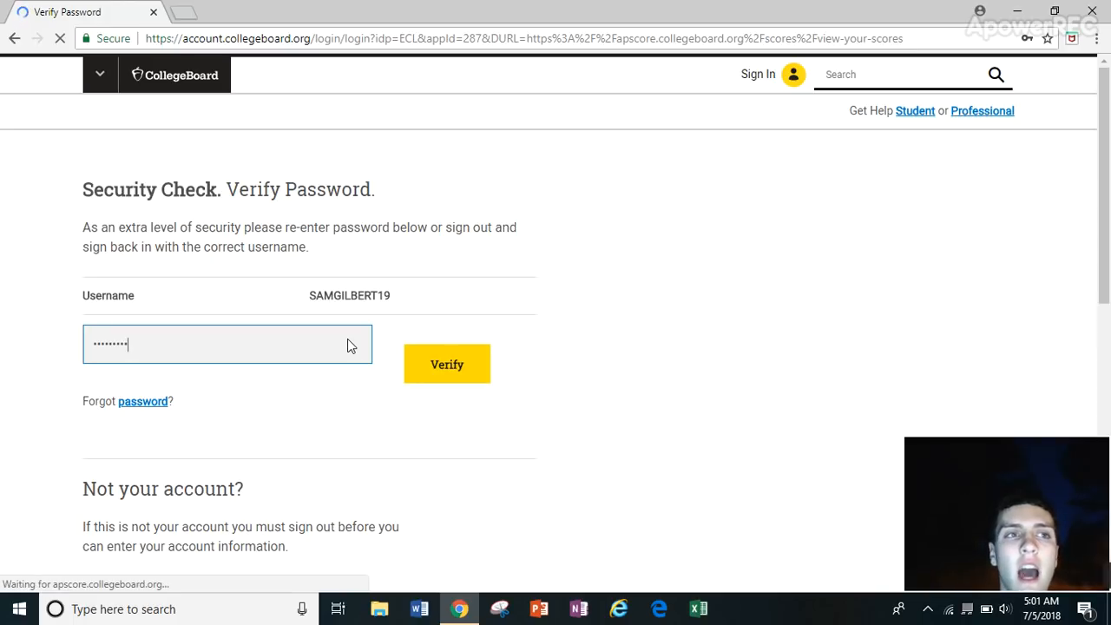
left_click(446, 363)
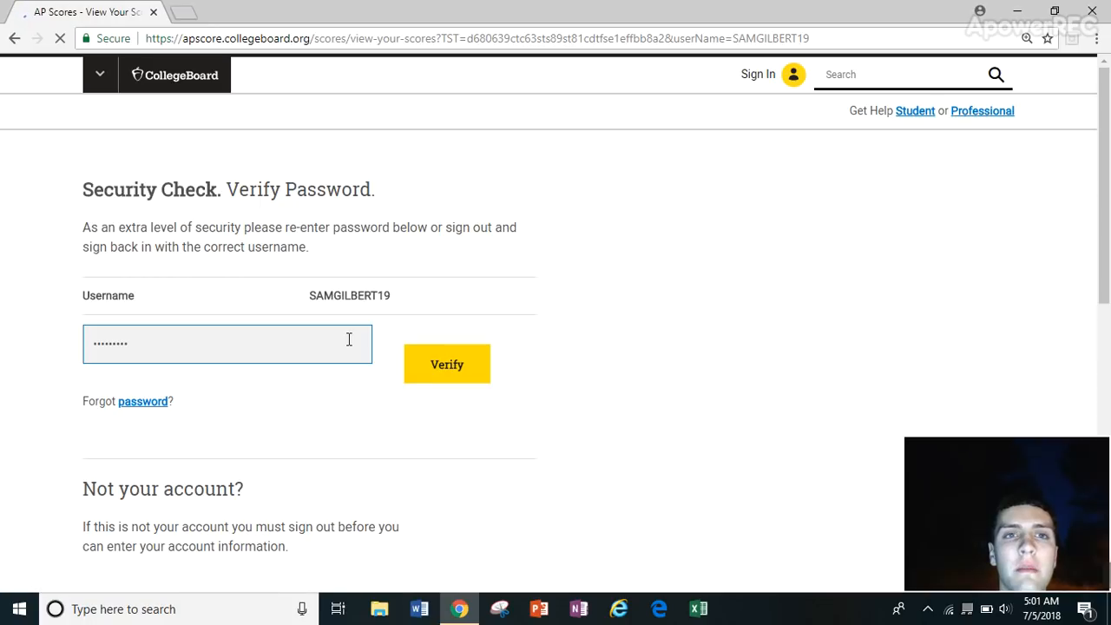
left_click(446, 364)
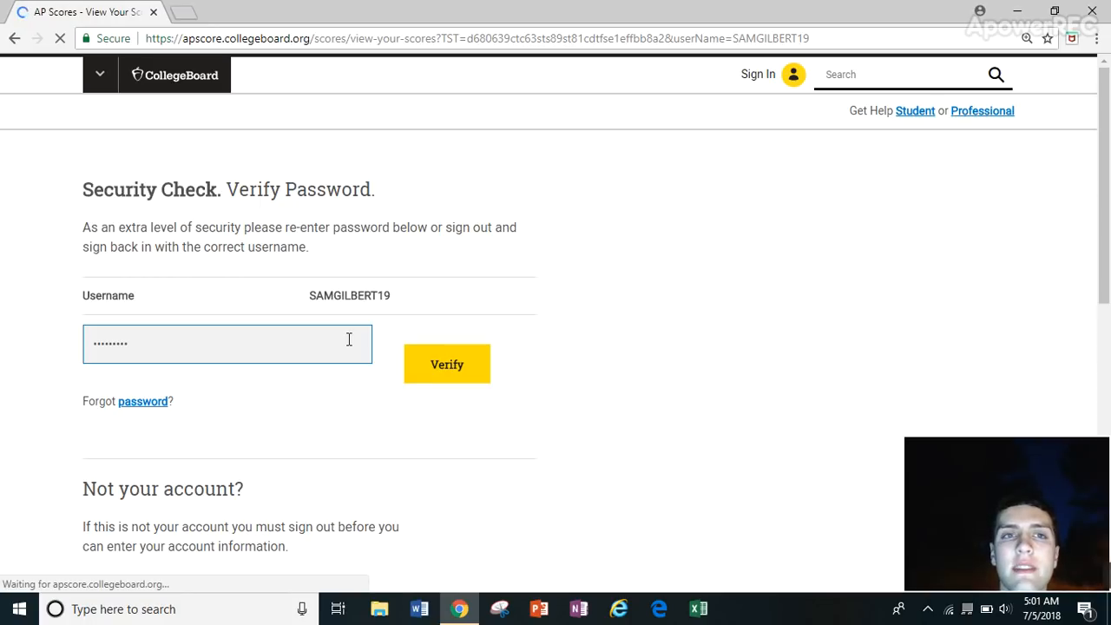
left_click(446, 364)
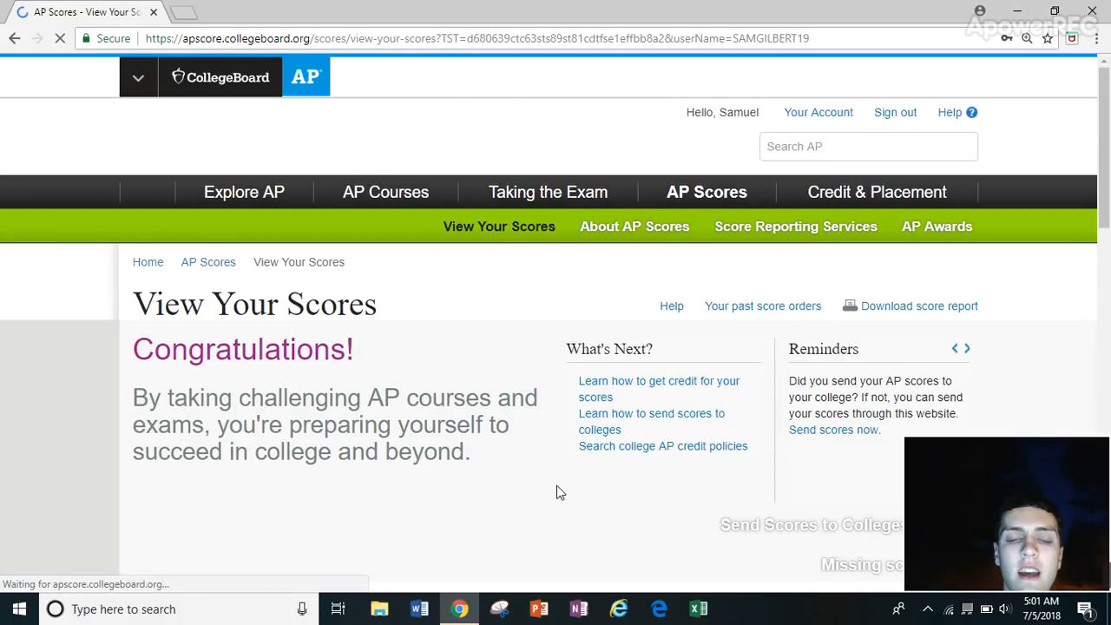
Step: Scroll down to the 2018 and 2017 AP exam results, each scored 5
scroll("down", 3)
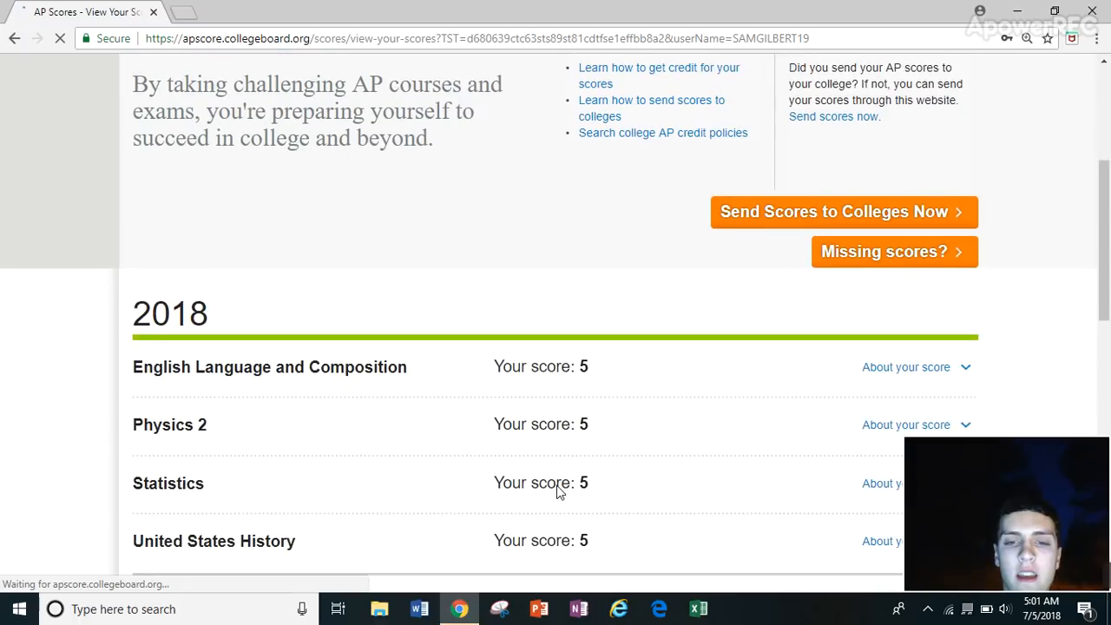
scroll("down", 3)
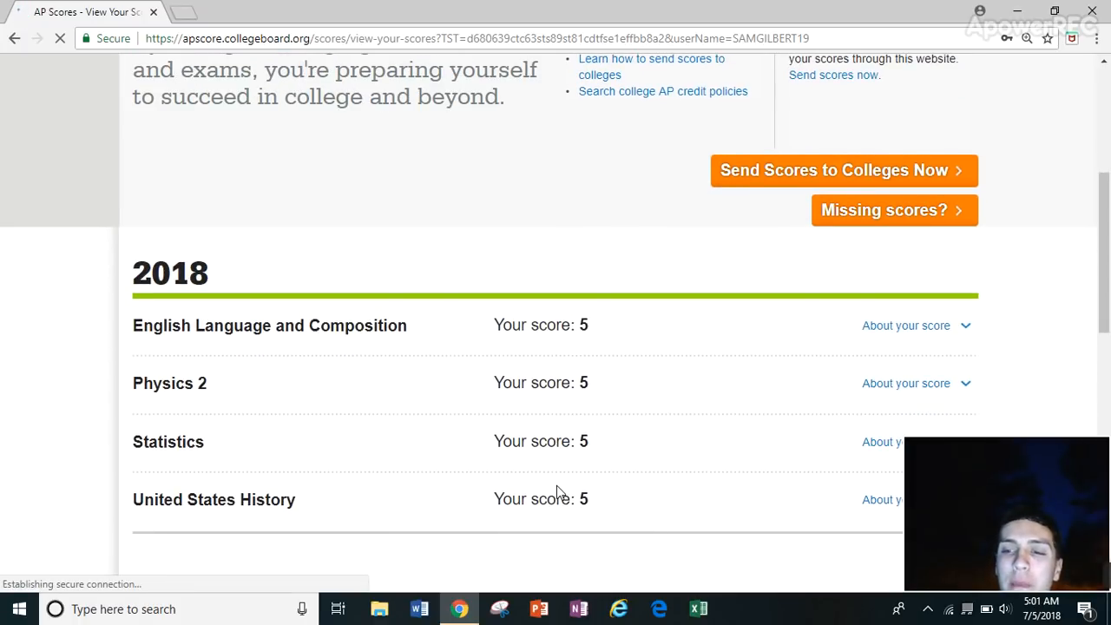
scroll("down", 3)
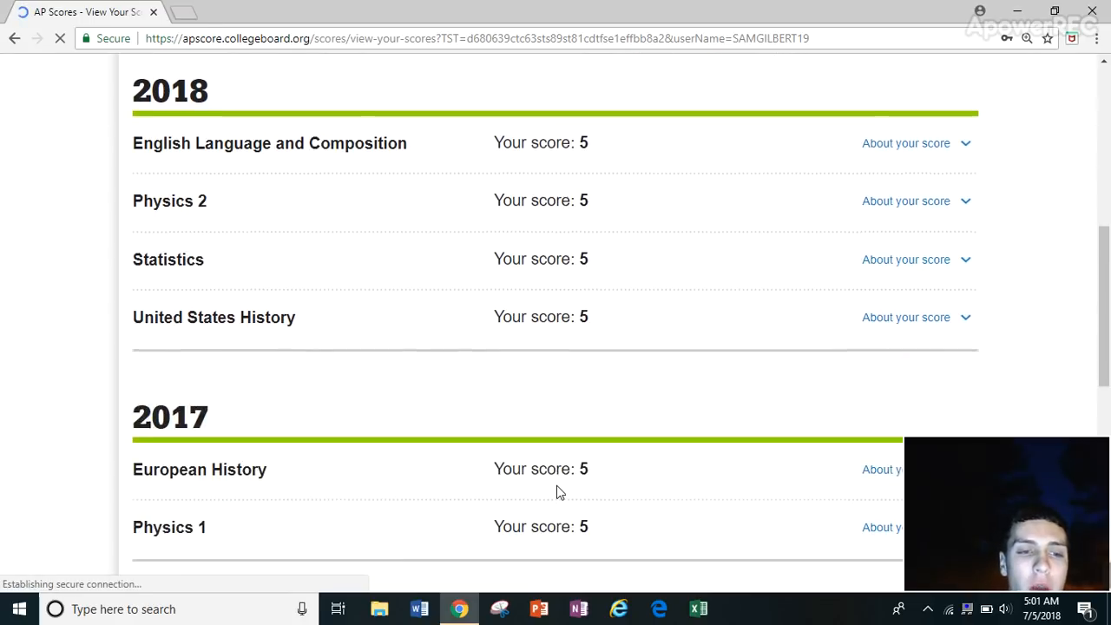
scroll("down", 3)
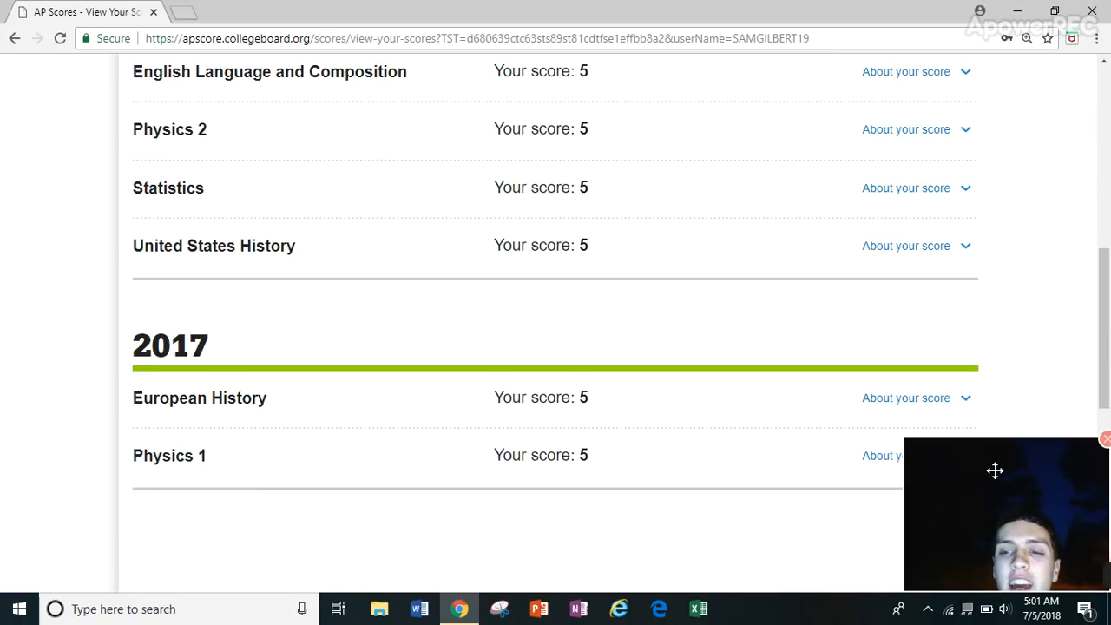
mouse_move(1025, 385)
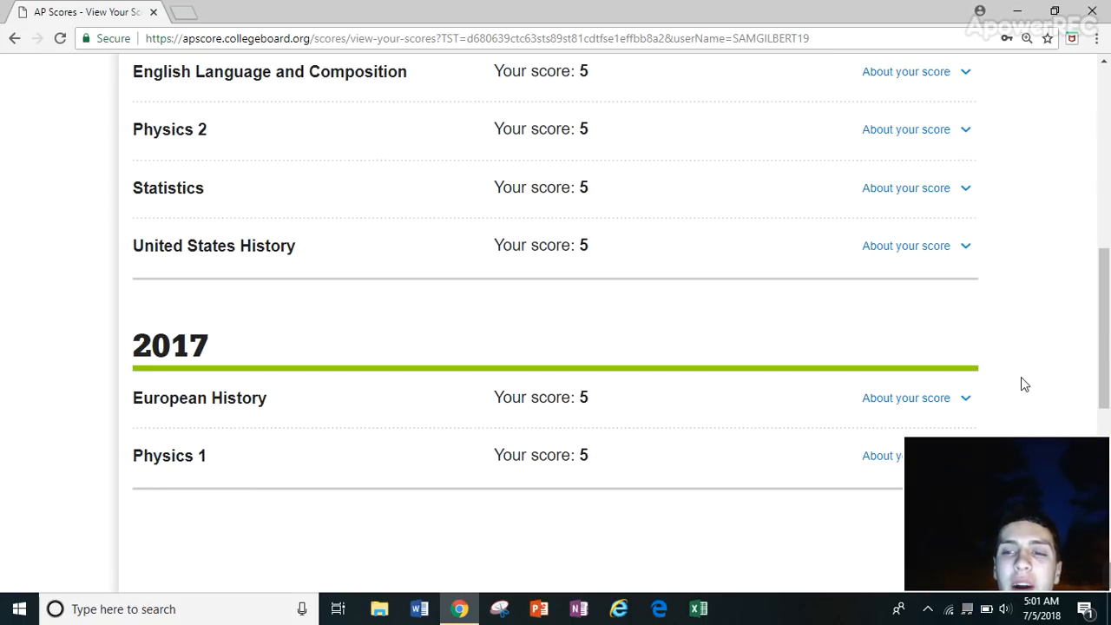